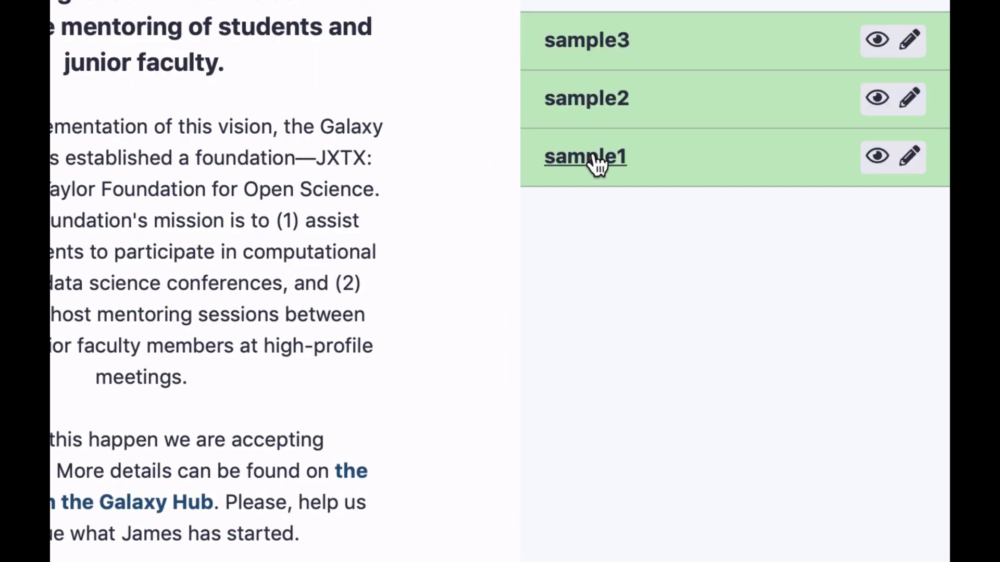
# Preview the sample datasets in the 'samples' collection to check their tabular contents
pyautogui.click(587, 156)
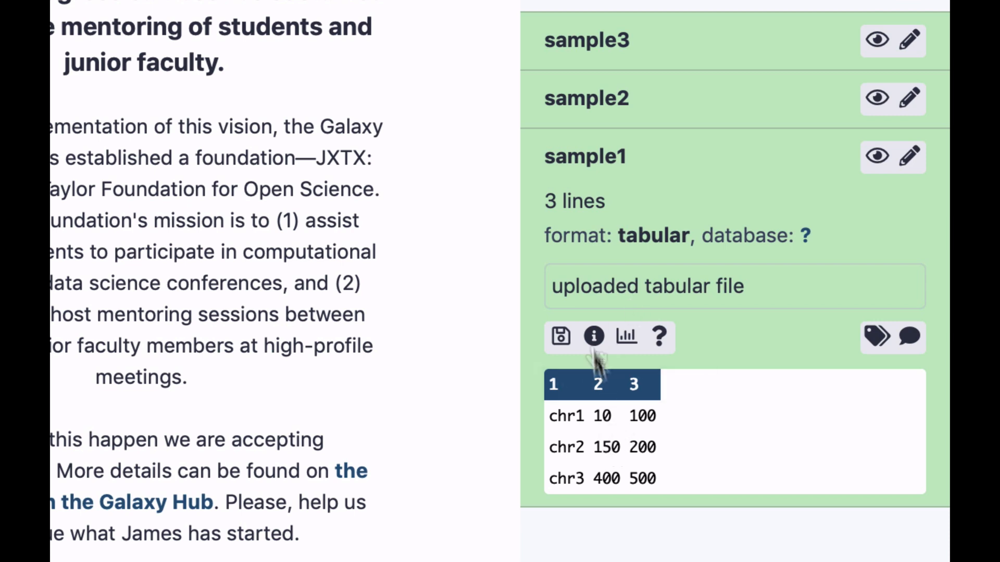
pyautogui.click(587, 157)
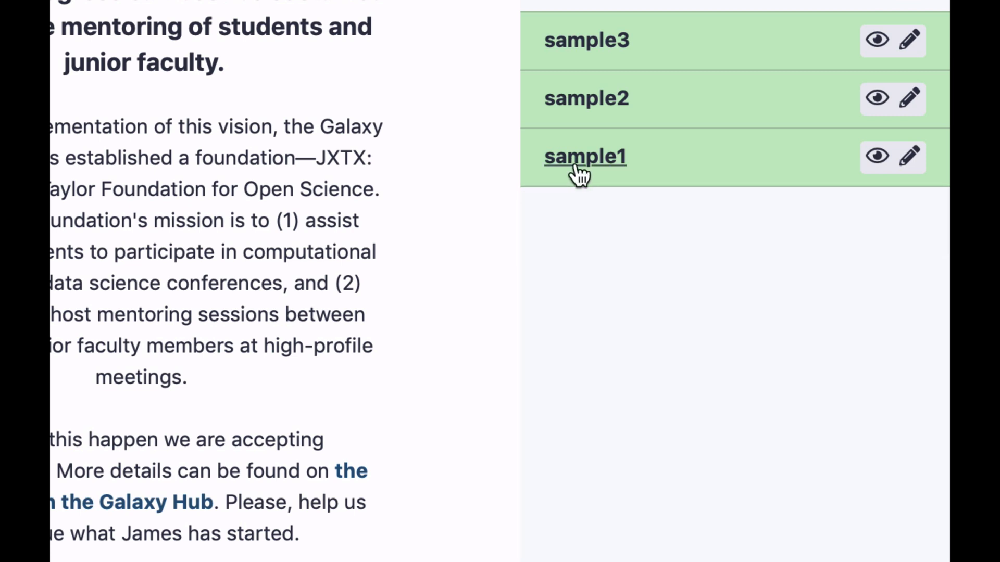
pyautogui.moveTo(581, 167)
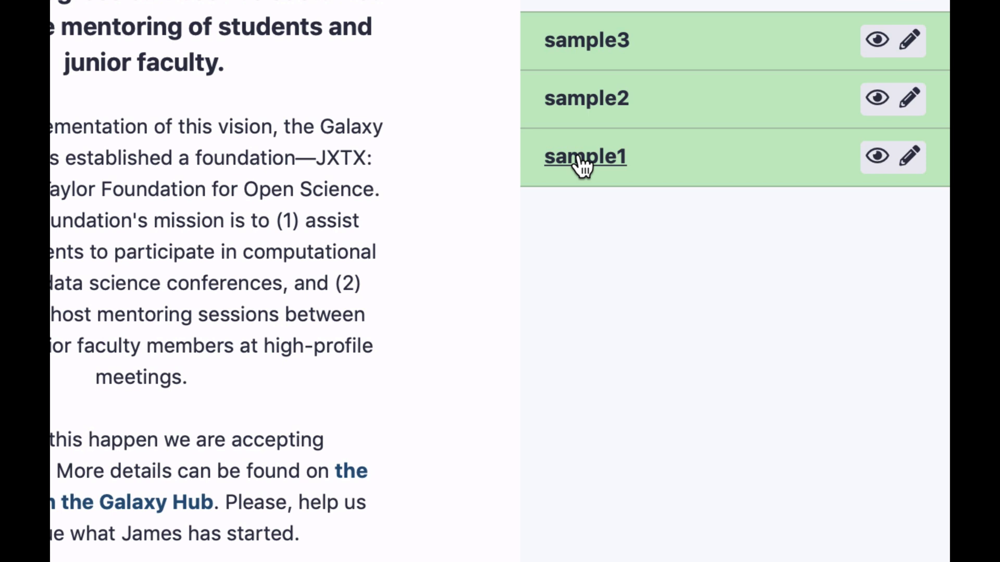
pyautogui.click(585, 156)
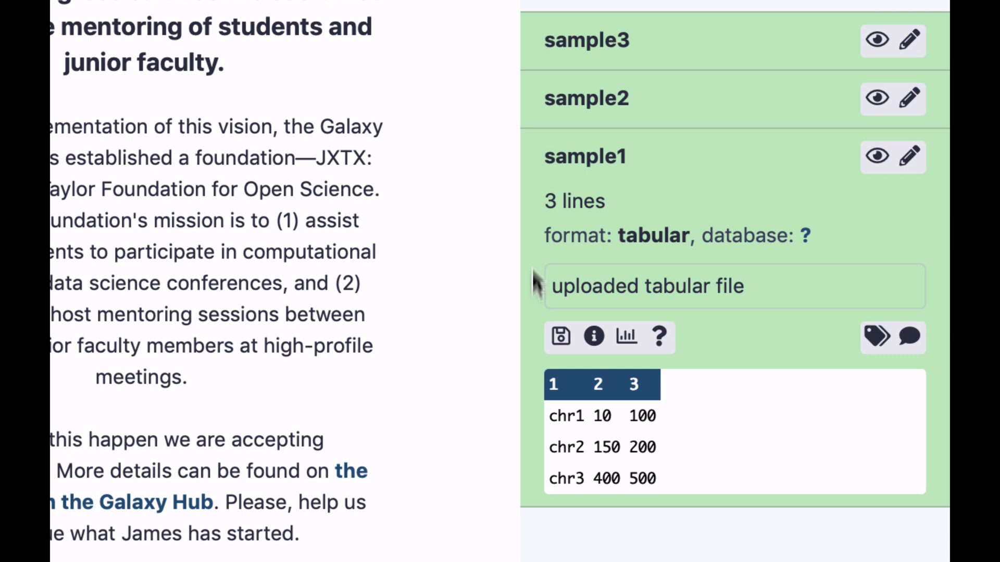
pyautogui.moveTo(662, 472)
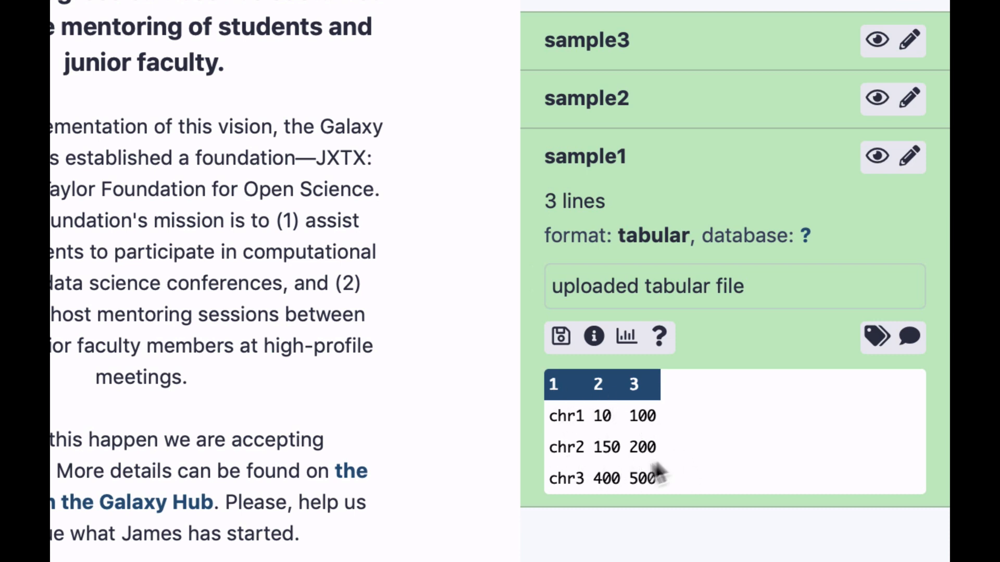
pyautogui.moveTo(577, 477)
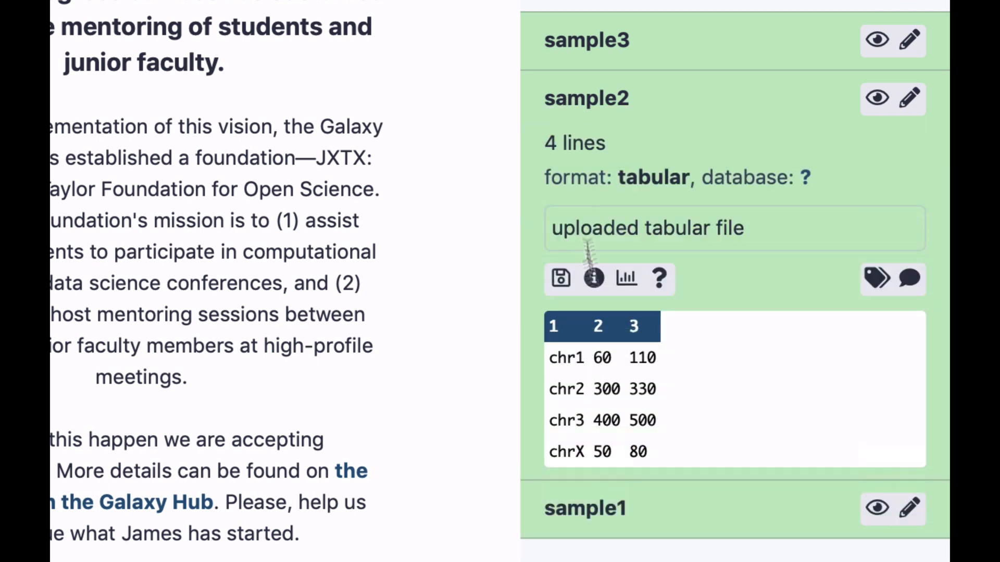
pyautogui.click(587, 98)
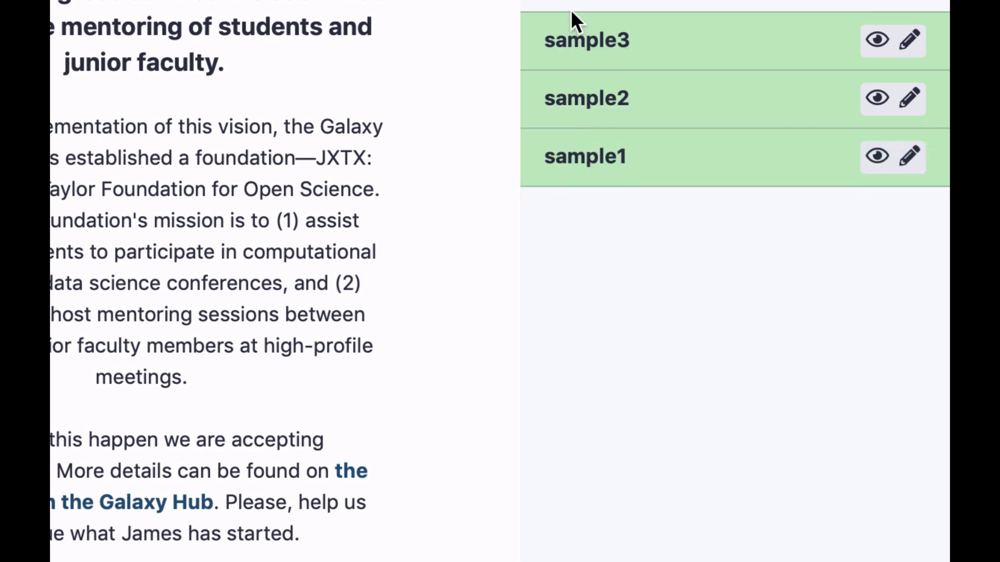
pyautogui.click(588, 41)
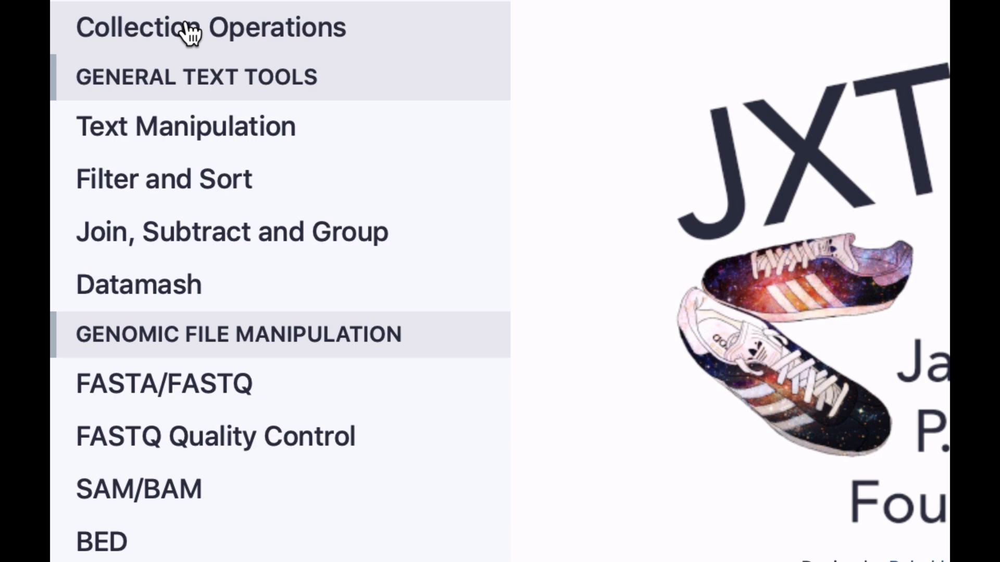
# Bring up the Collapse Collection tool from Collection Operations
pyautogui.click(190, 29)
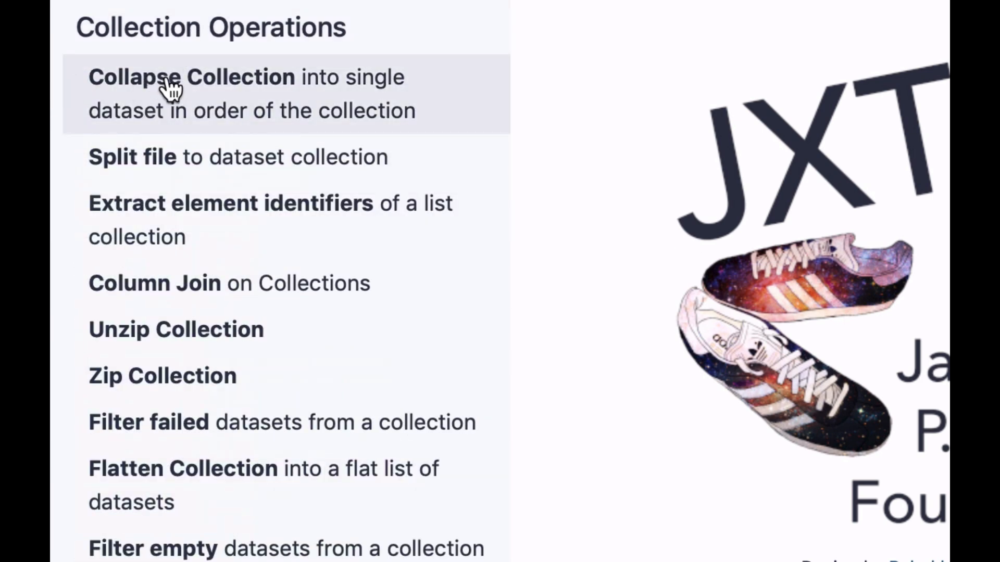
pyautogui.click(167, 79)
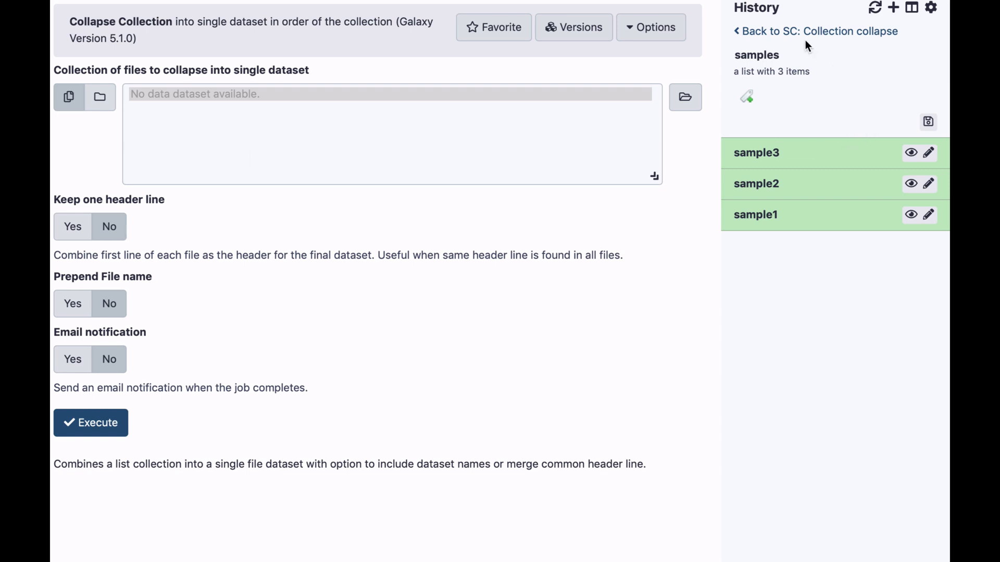
# Select the '7: samples' dataset collection as the input to collapse
pyautogui.click(817, 32)
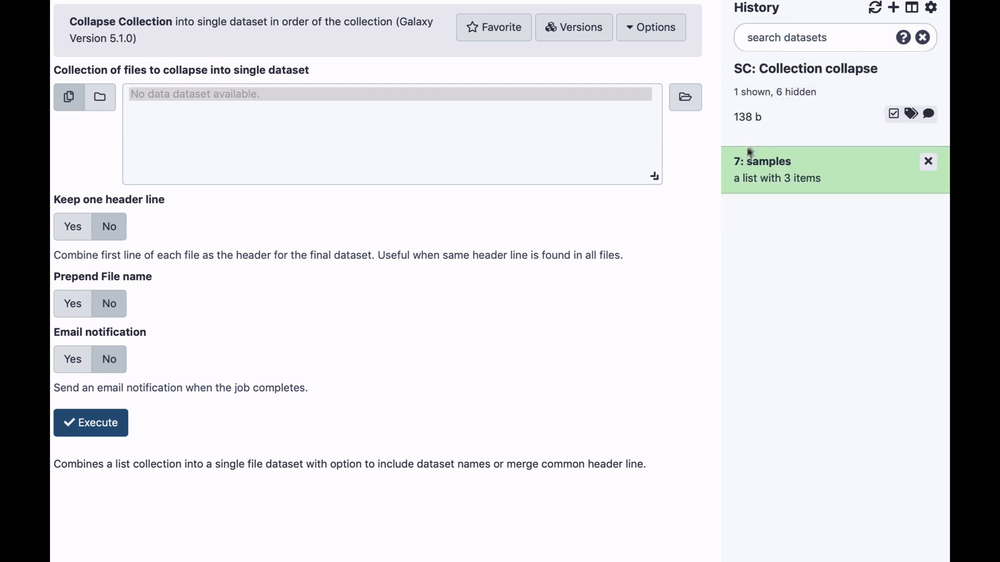
pyautogui.moveTo(100, 98)
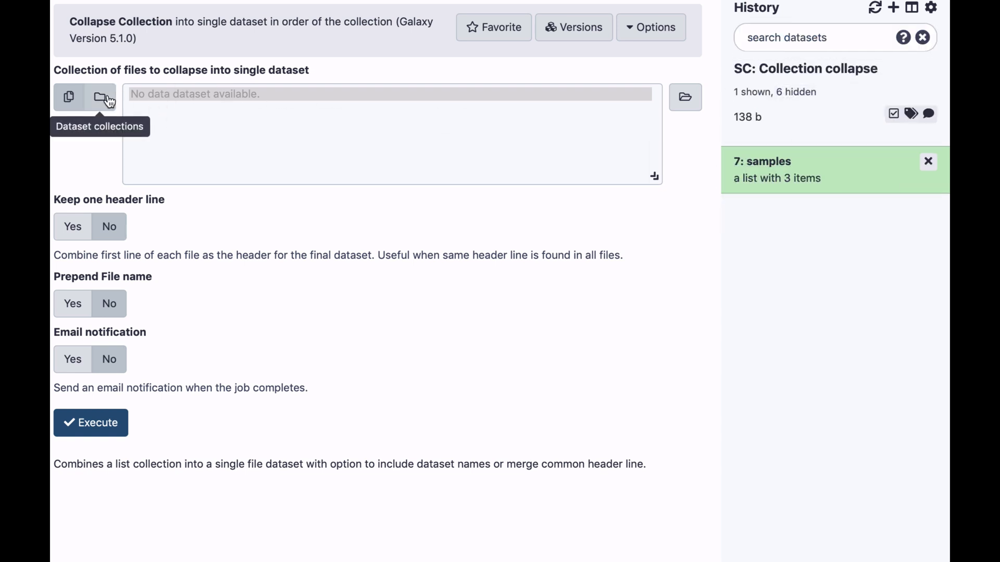
pyautogui.click(100, 98)
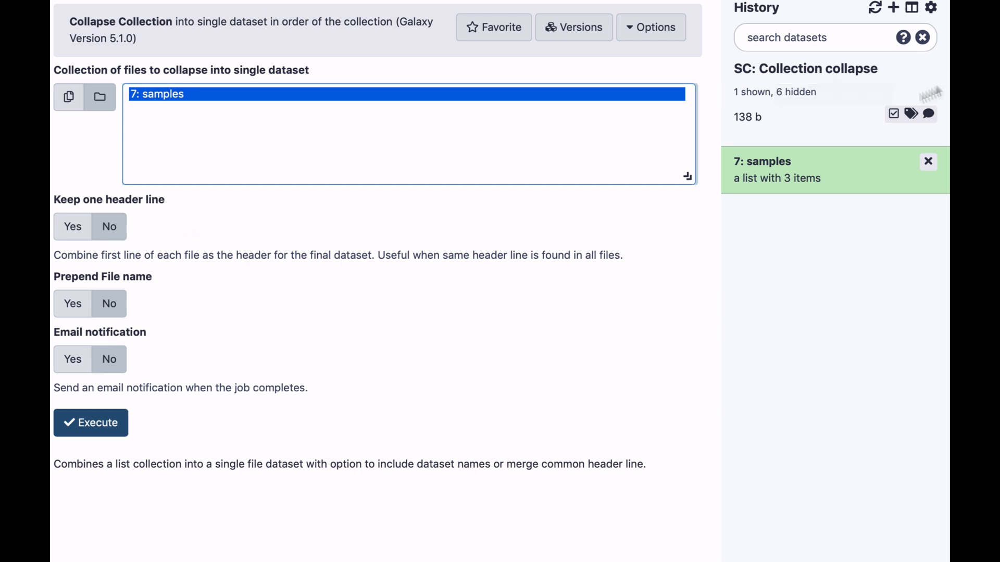
pyautogui.click(766, 161)
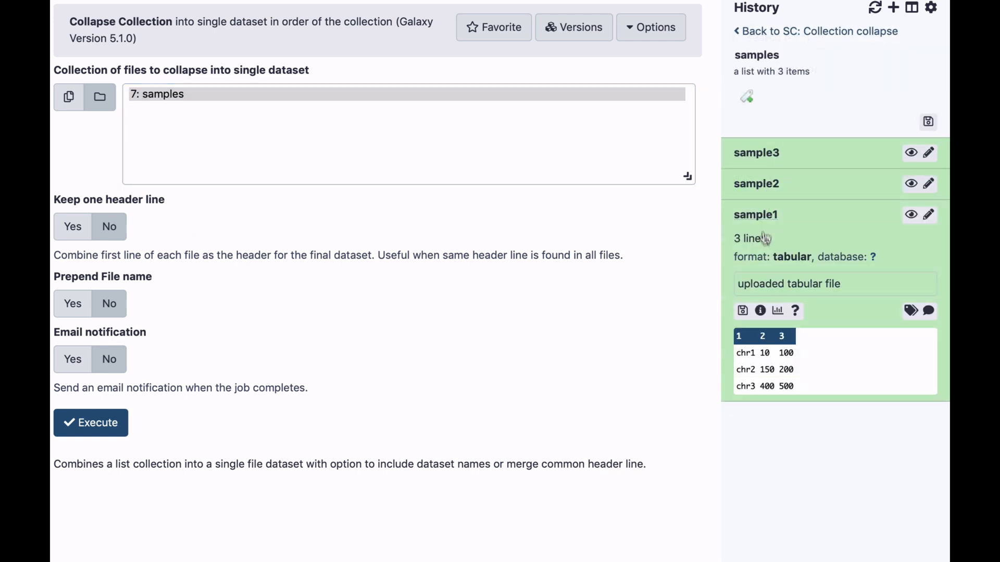
pyautogui.click(756, 215)
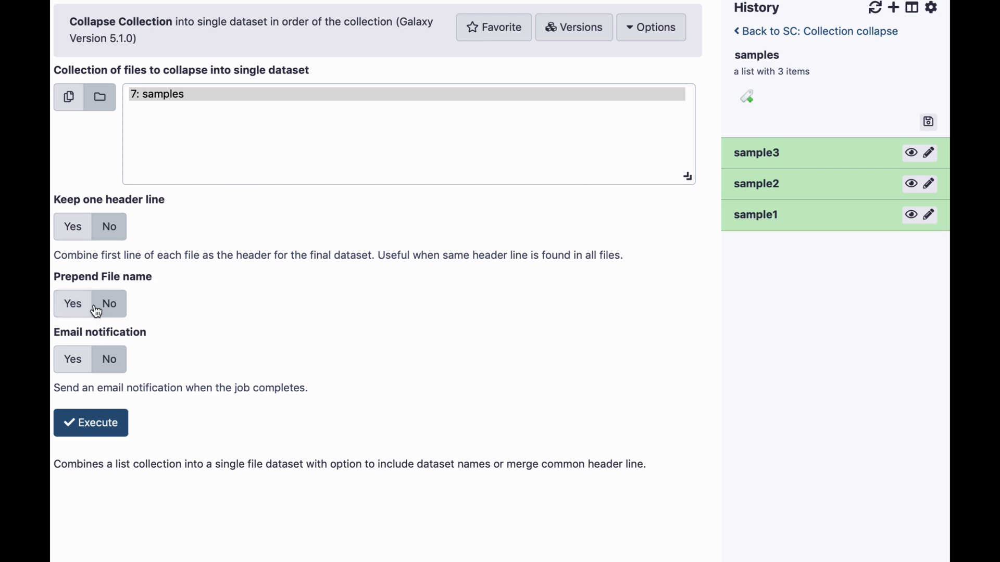
# Enable Prepend File name with 'Same line and each line in dataset'
pyautogui.click(73, 304)
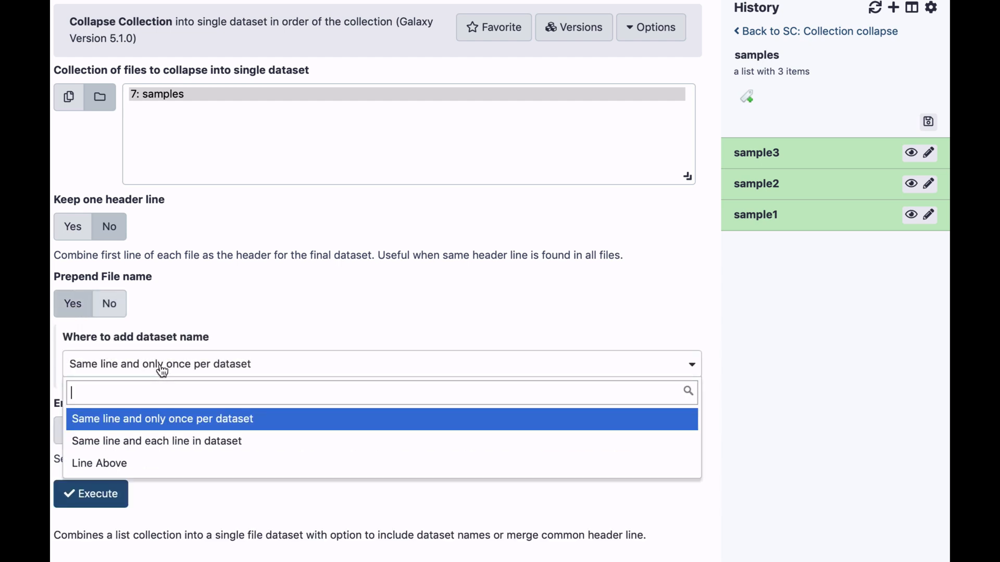
pyautogui.moveTo(160, 369)
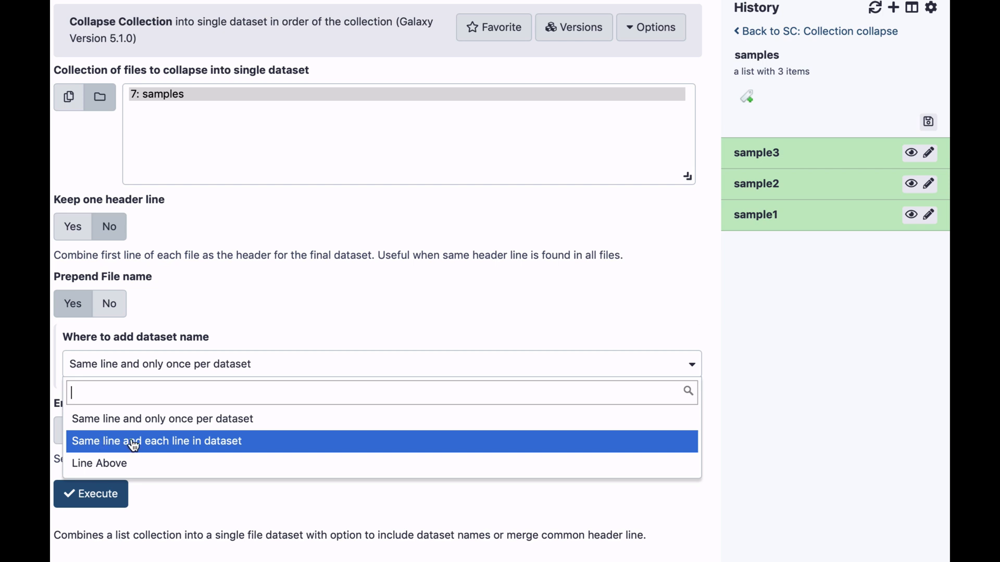
pyautogui.click(159, 441)
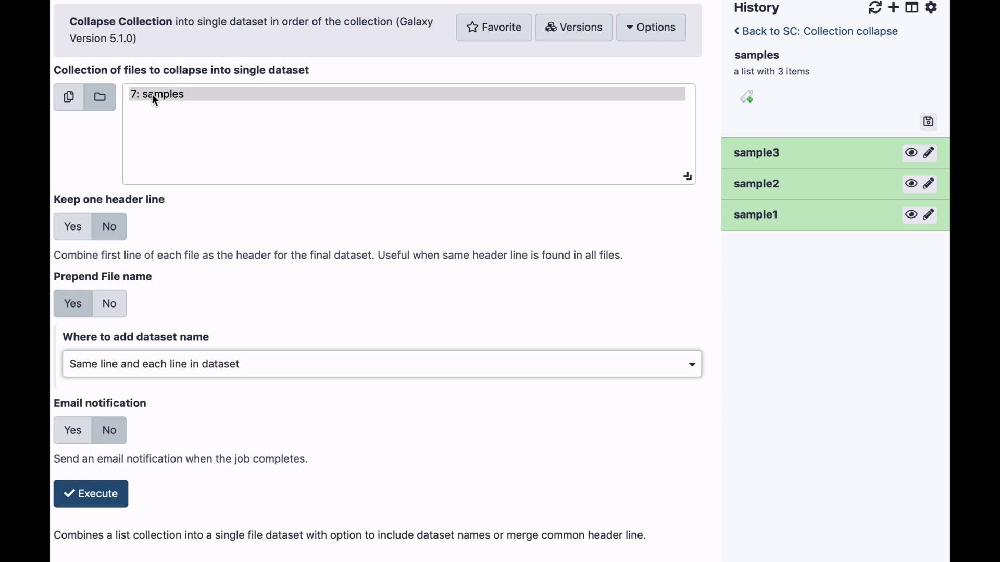
pyautogui.moveTo(89, 250)
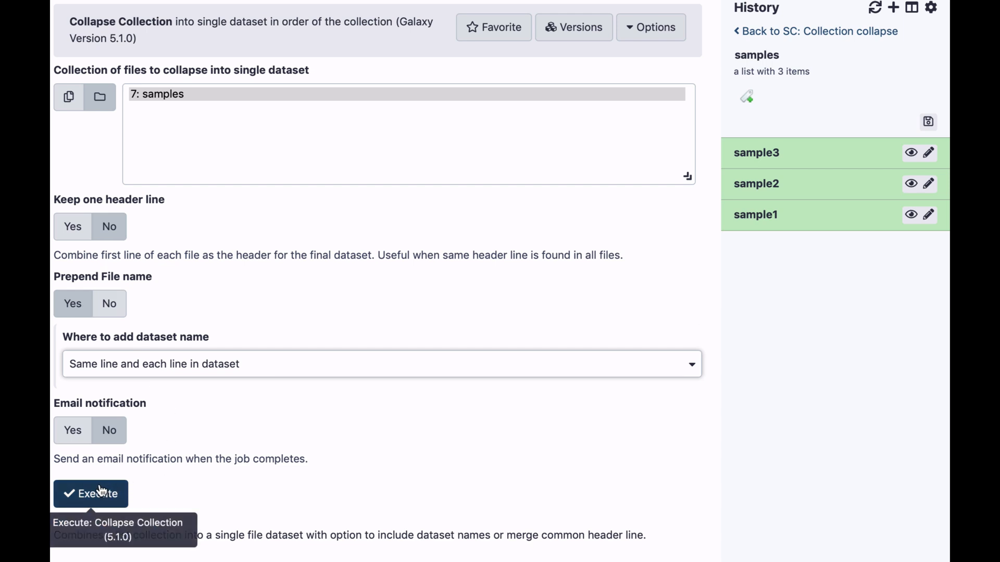
pyautogui.moveTo(94, 496)
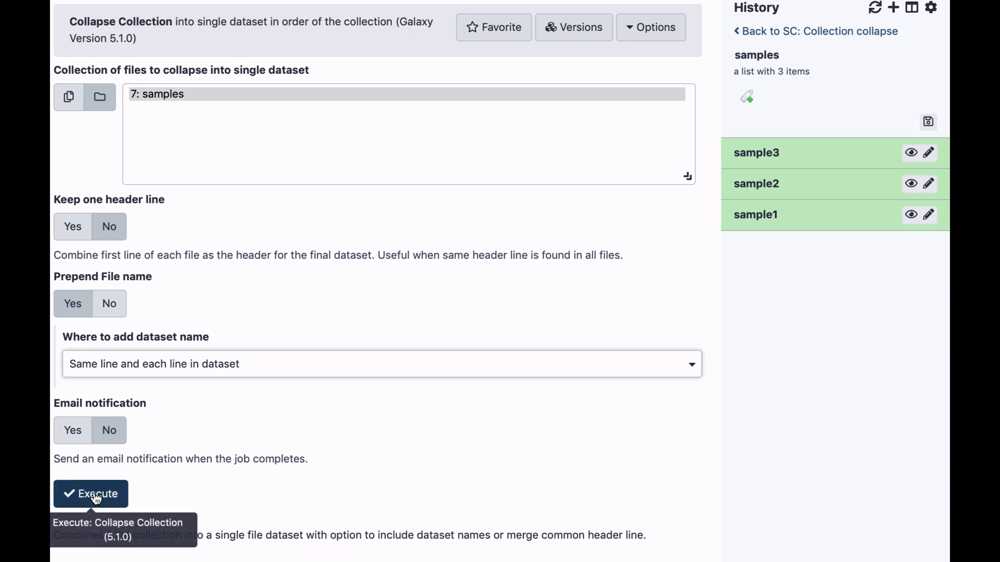
# Execute the collapse and view output dataset 8, the 11-line table with sample names first
pyautogui.click(91, 494)
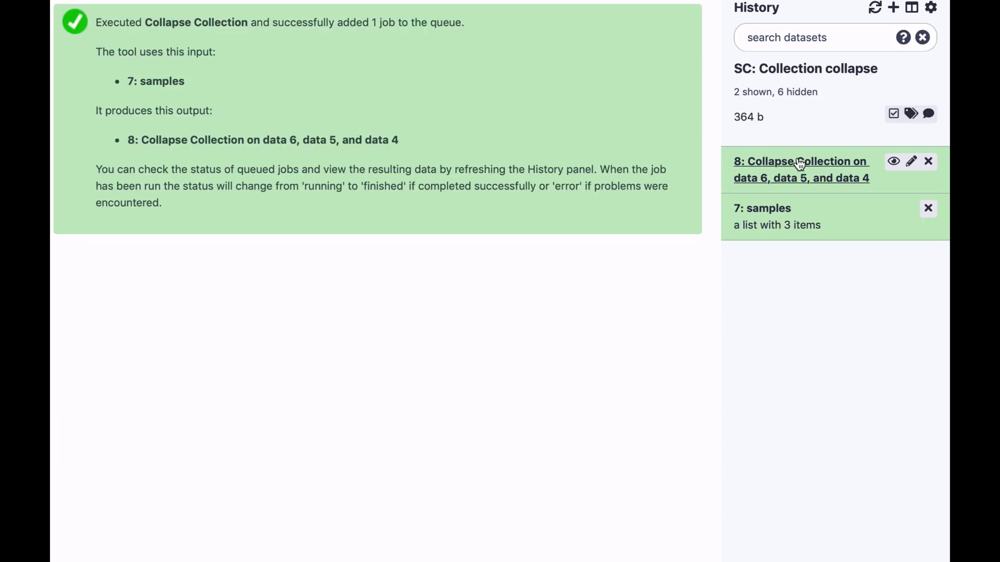
pyautogui.click(800, 168)
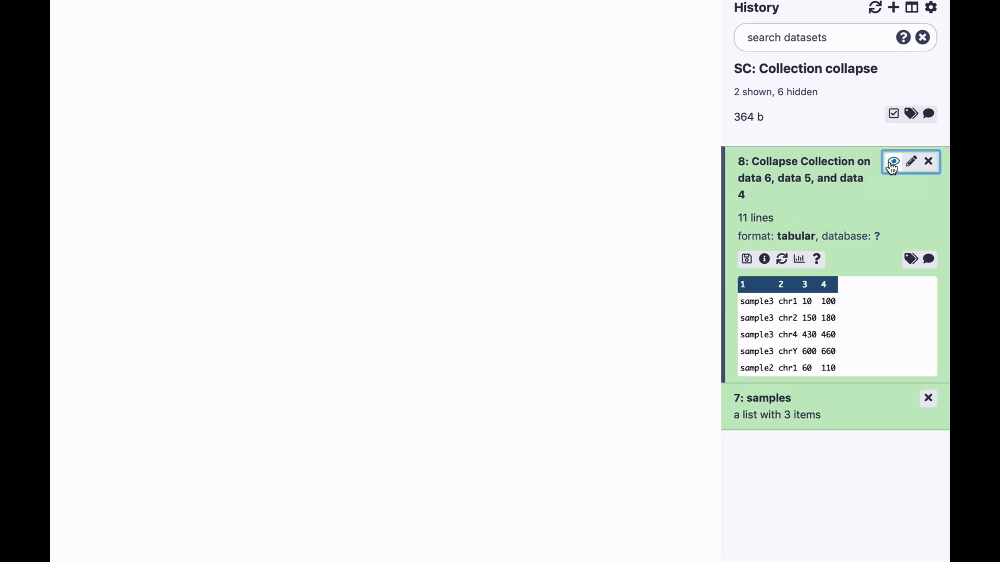
pyautogui.click(893, 162)
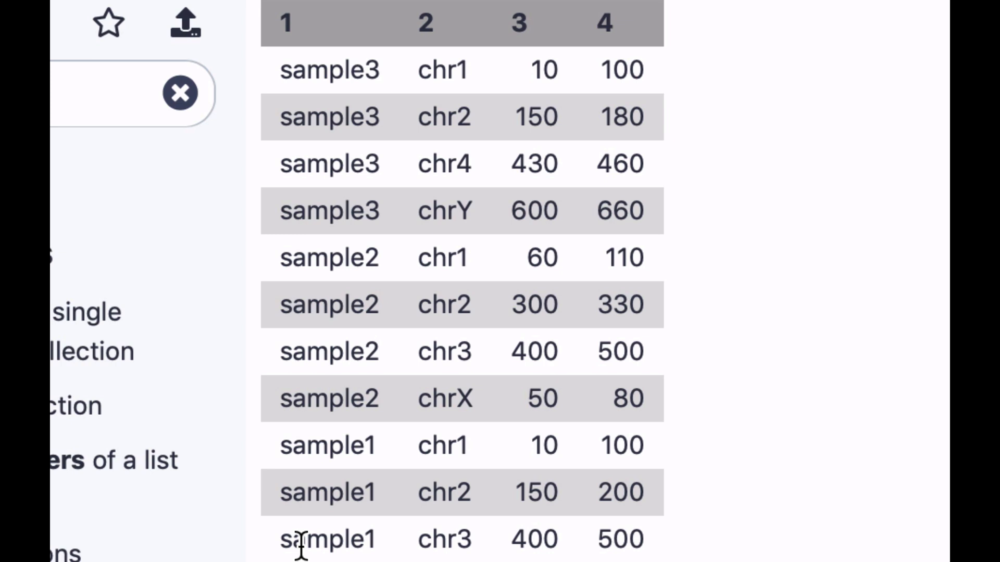
pyautogui.moveTo(434, 531)
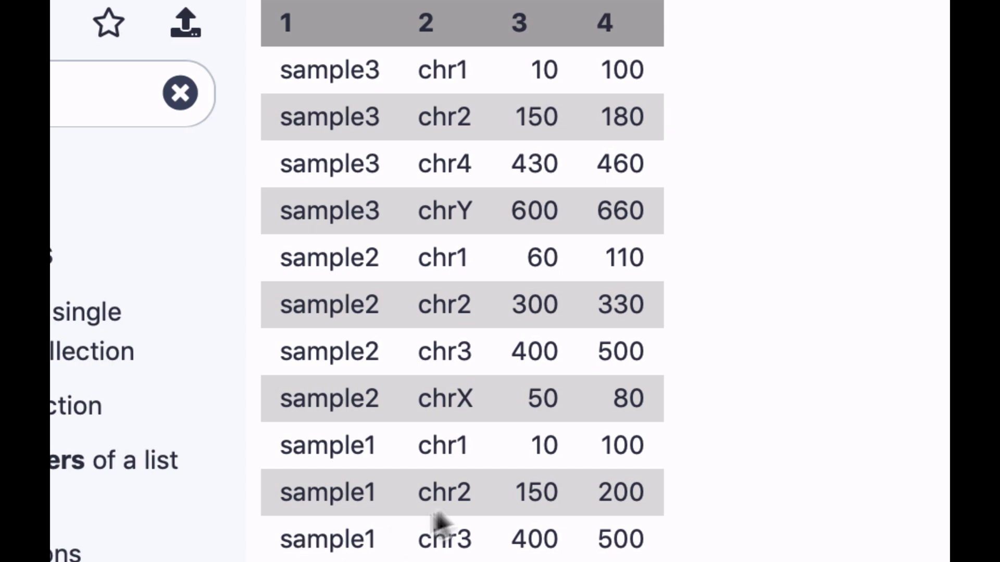